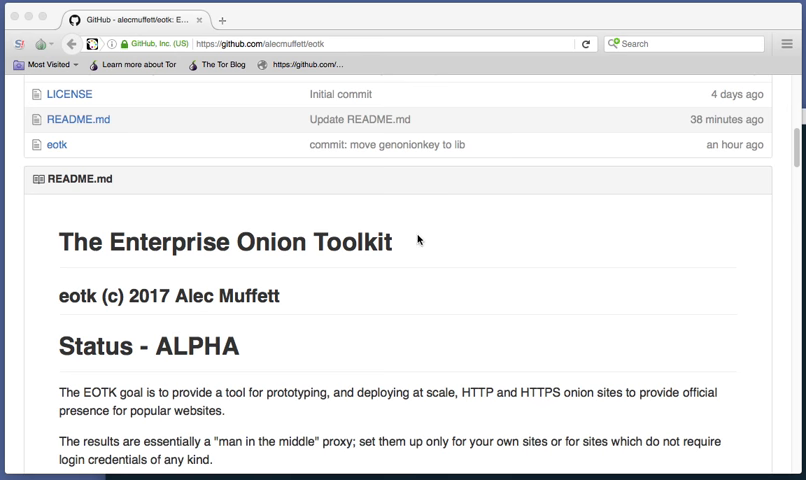
pyautogui.moveTo(502, 248)
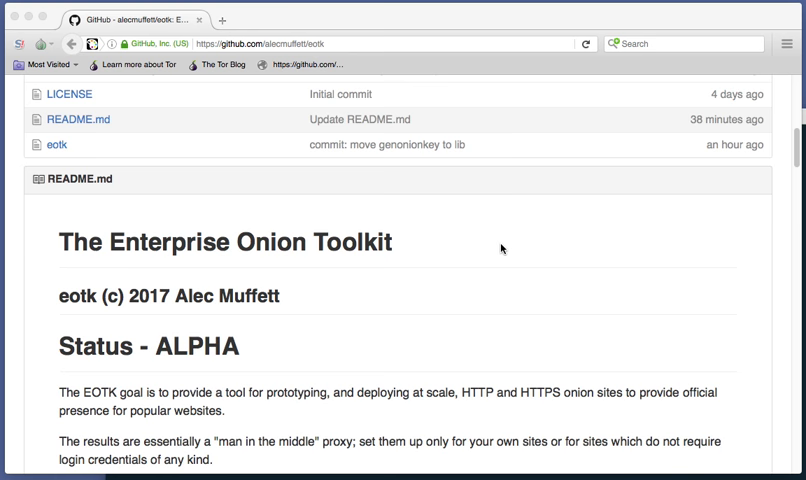
pyautogui.moveTo(488, 332)
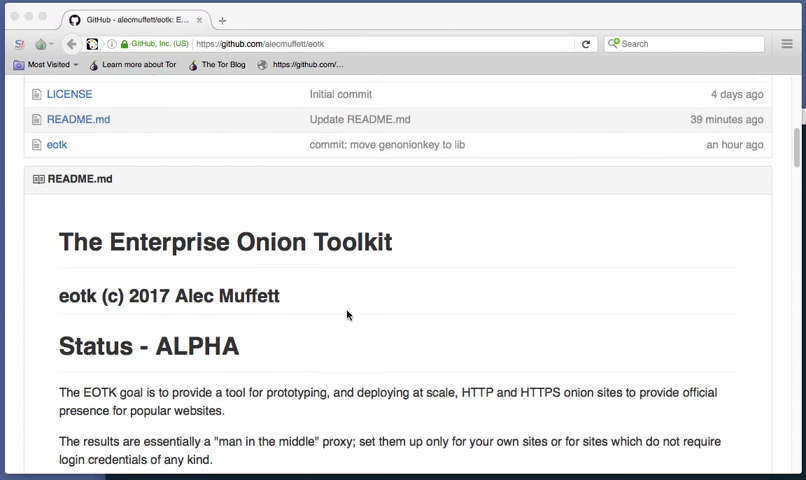
pyautogui.moveTo(372, 358)
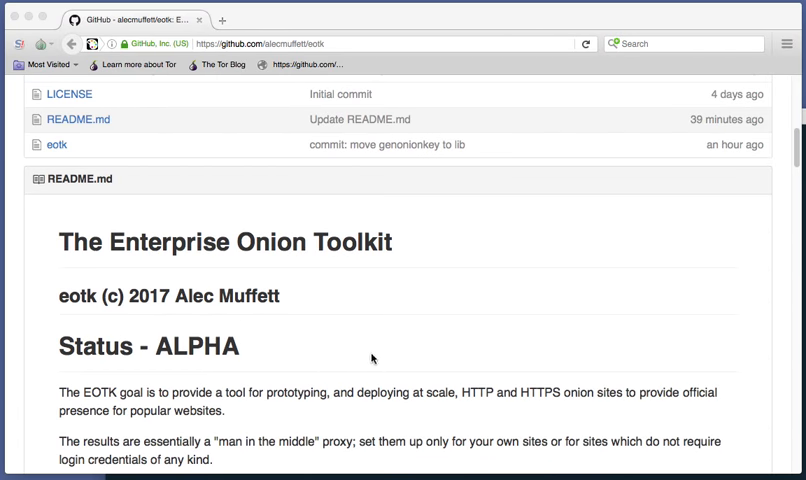
pyautogui.moveTo(330, 288)
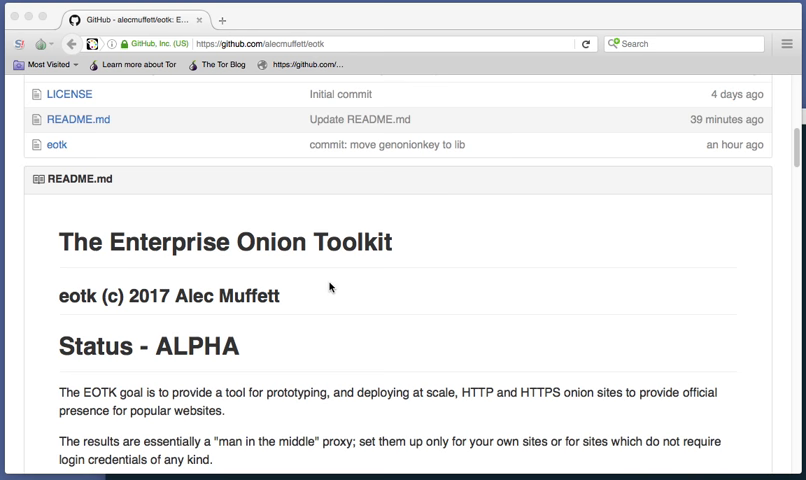
# - Clone the eotk repository from github.com/alecmuffett/eotk.git
pyautogui.scroll(3)
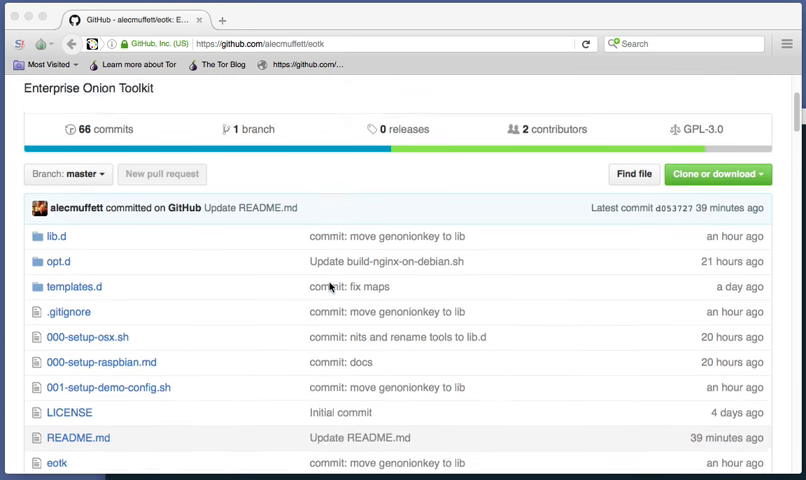
pyautogui.scroll(3)
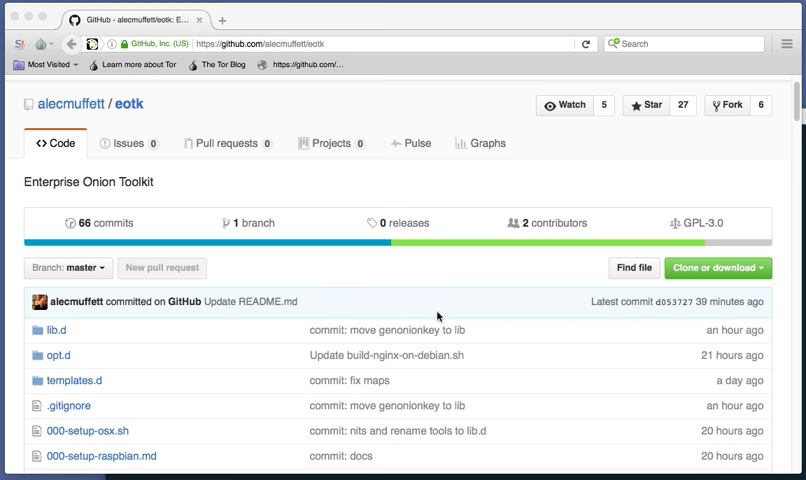
pyautogui.moveTo(722, 284)
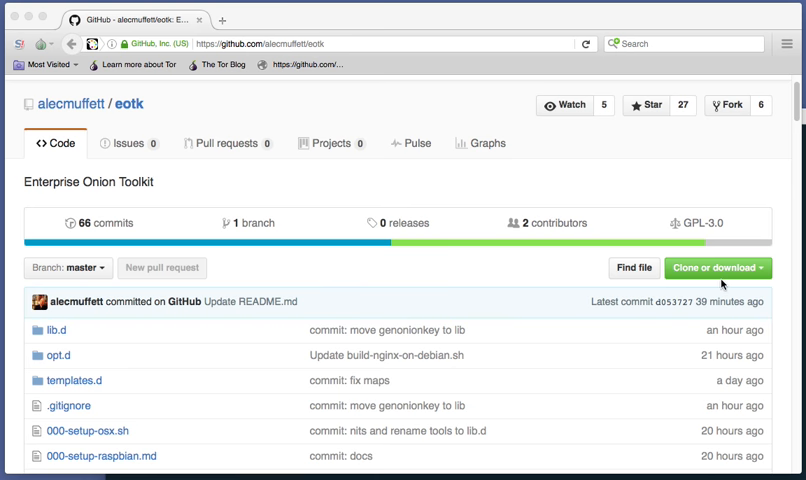
pyautogui.click(716, 268)
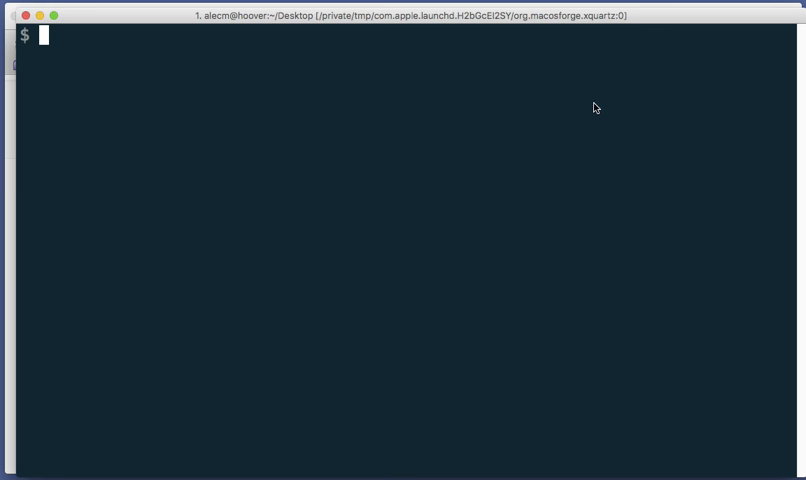
pyautogui.write('git clon')
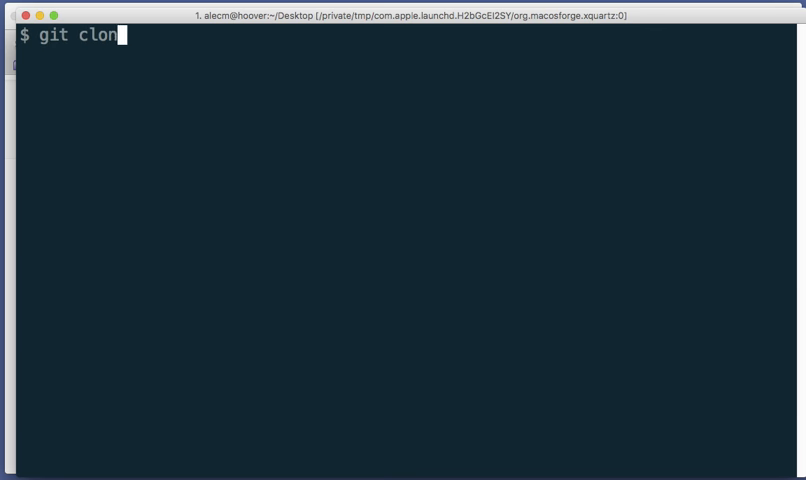
pyautogui.press('Return')
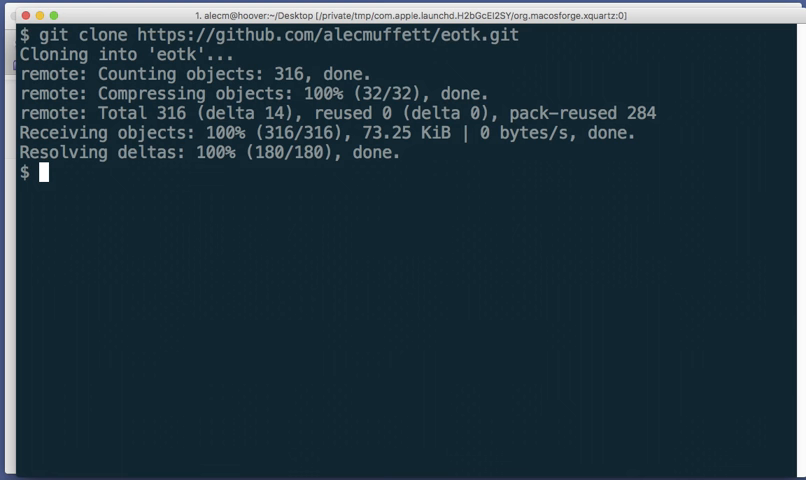
# - Change into eotk/, list its files and show the Darwin kernel with uname -a
pyautogui.write('cd')
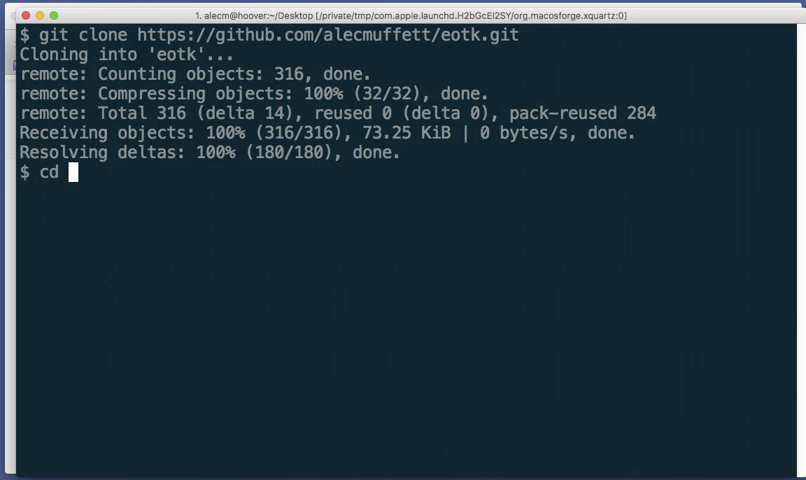
pyautogui.write('eotk/')
pyautogui.write('ls')
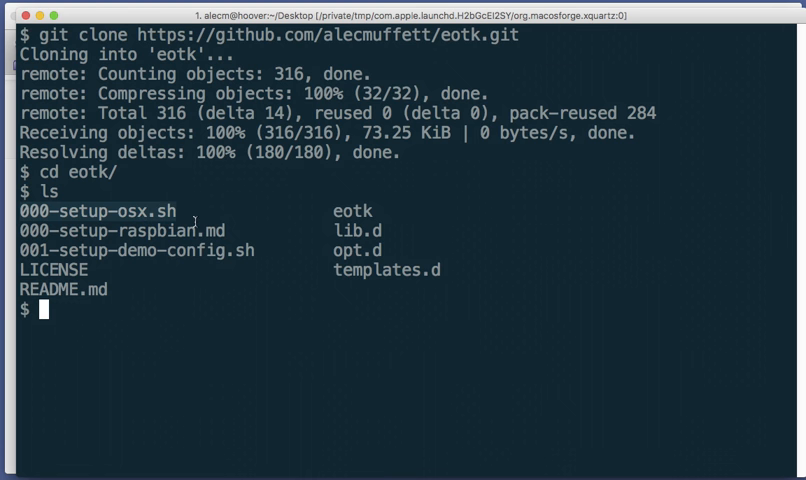
pyautogui.write('uname -a')
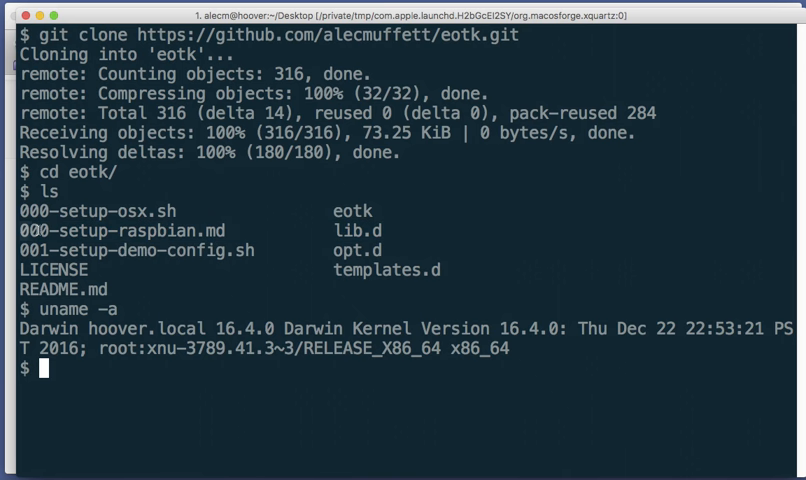
pyautogui.write('m')
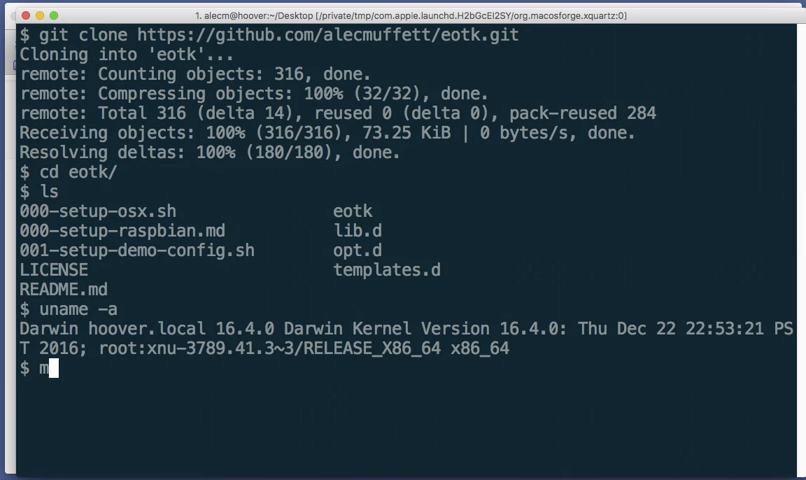
# - Page through 000-setup-raspbian.md and list the files in long form
pyautogui.write('ore 0')
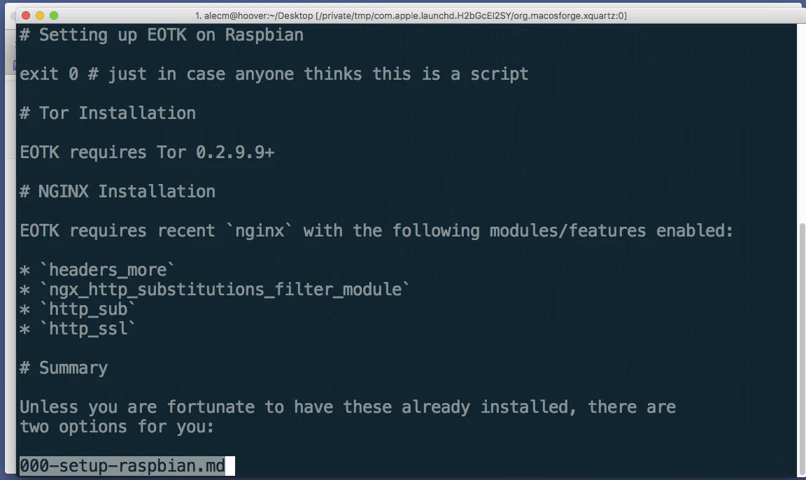
pyautogui.scroll(-3)
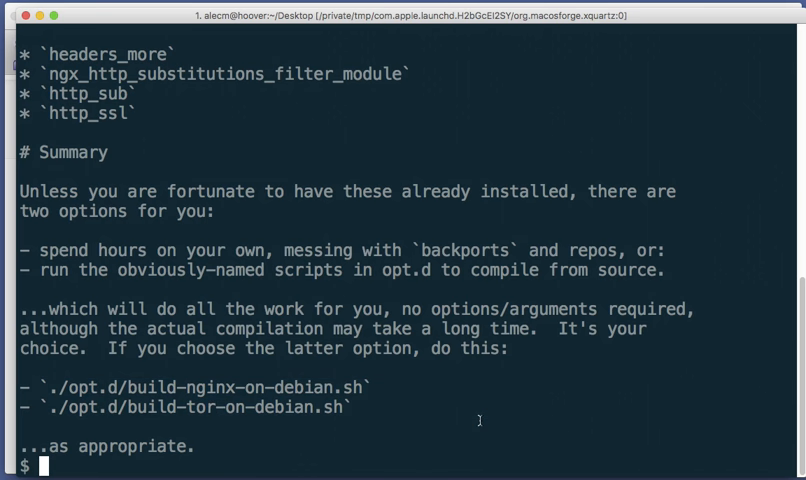
pyautogui.write('ls -l')
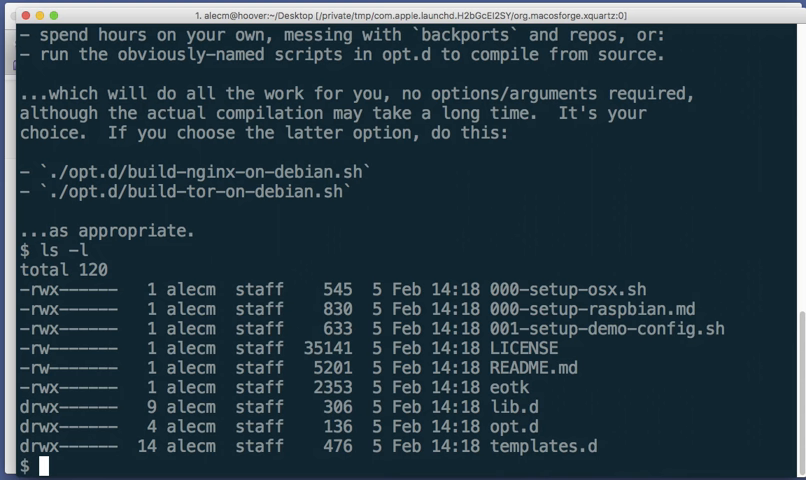
# - Run ./eotk status, which reports a missing project name
pyautogui.write('./e')
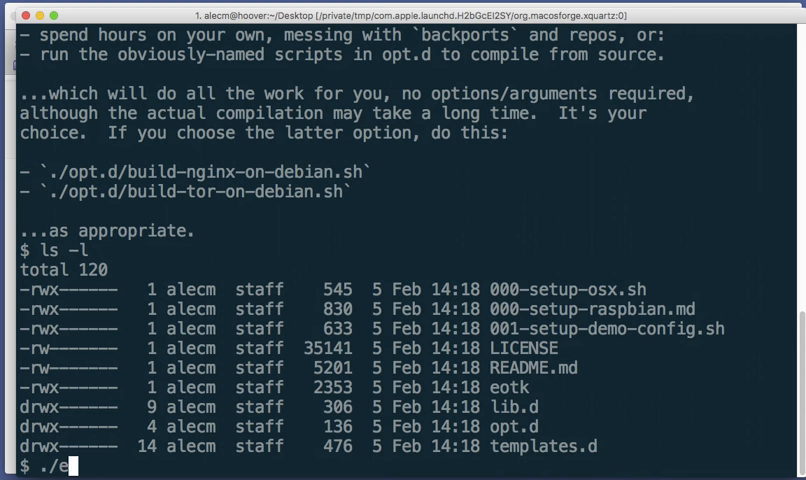
pyautogui.write('tk')
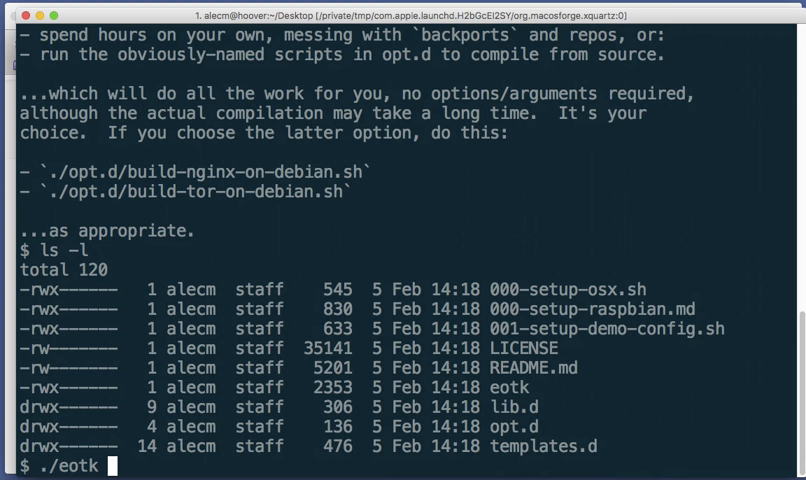
pyautogui.write('st')
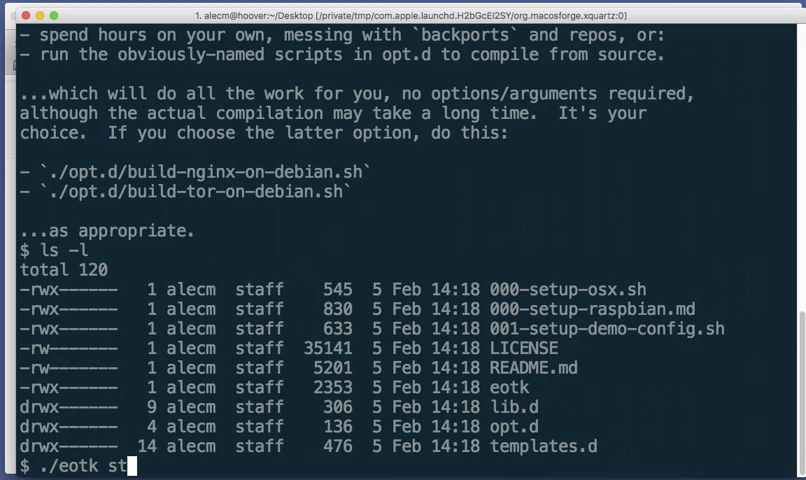
pyautogui.press('Return')
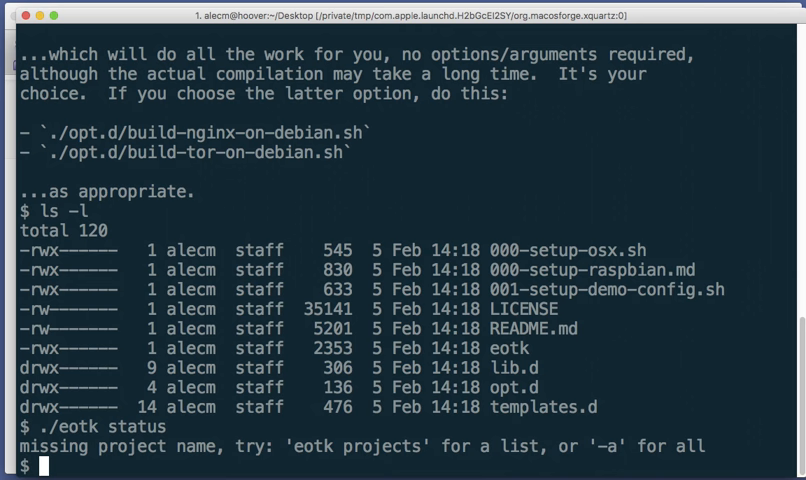
pyautogui.moveTo(172, 8)
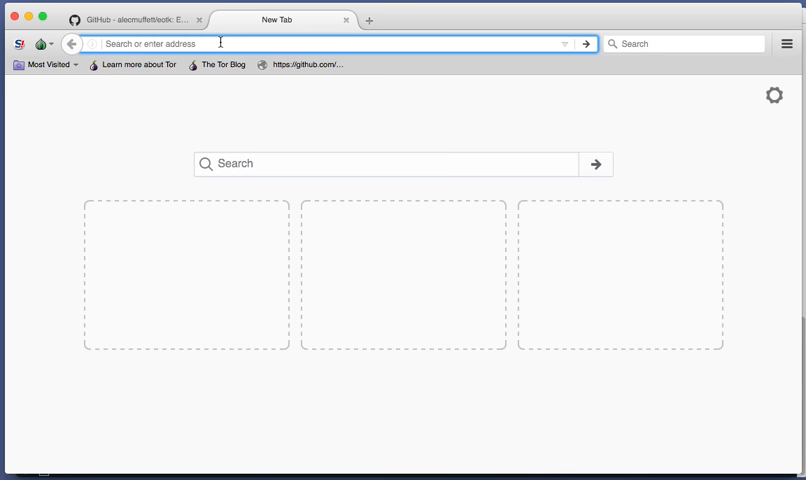
# - Load reddit's news feed with developer tools monitoring network requests
pyautogui.write('www.reddit.com/r/news/')
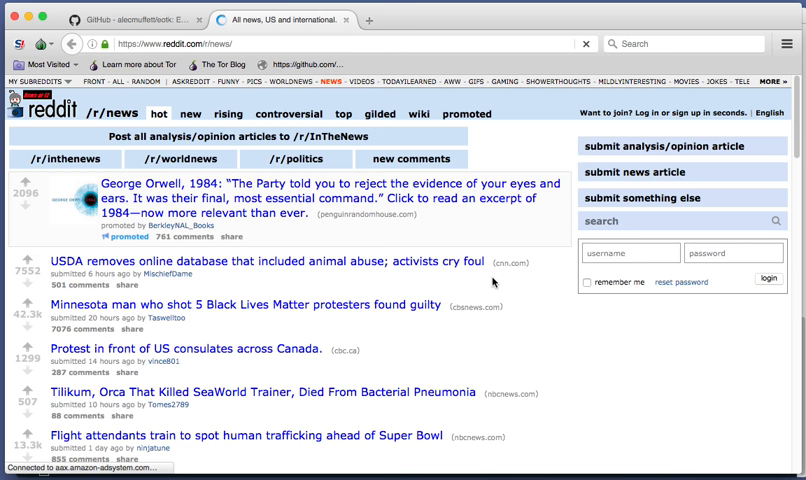
pyautogui.rightClick(400, 350)
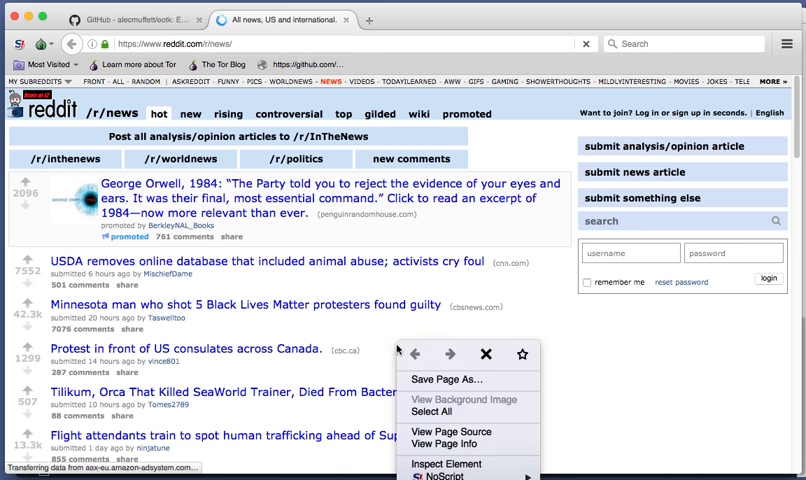
pyautogui.click(446, 464)
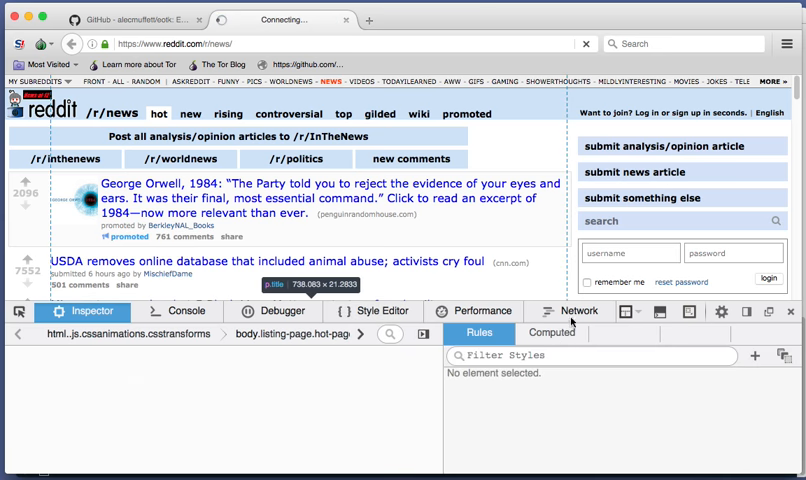
pyautogui.click(576, 312)
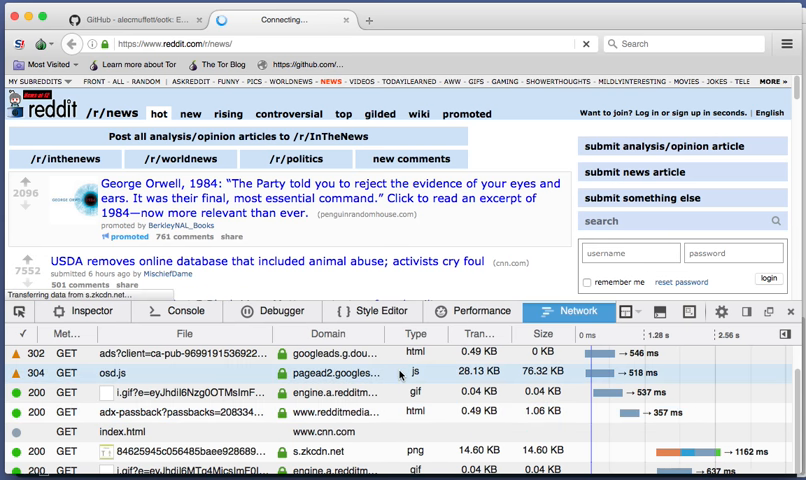
# - Open the USDA CNN article and view the edition.i.cdn.cnn.com request's response headers
pyautogui.click(268, 260)
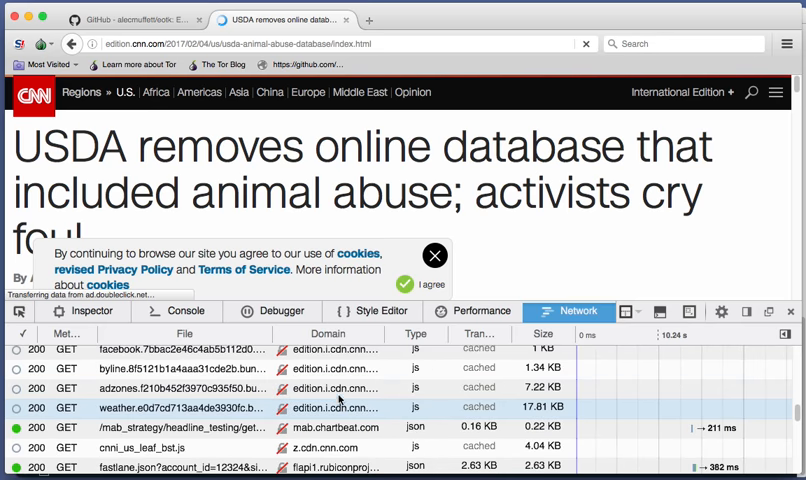
pyautogui.click(160, 388)
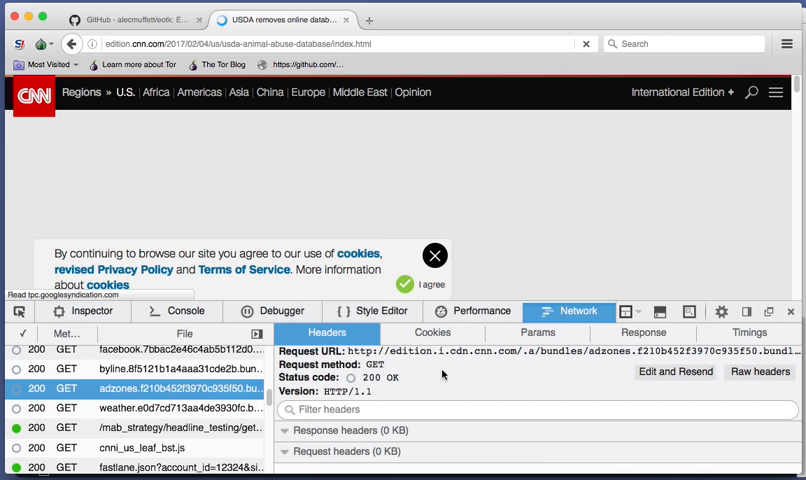
pyautogui.click(292, 430)
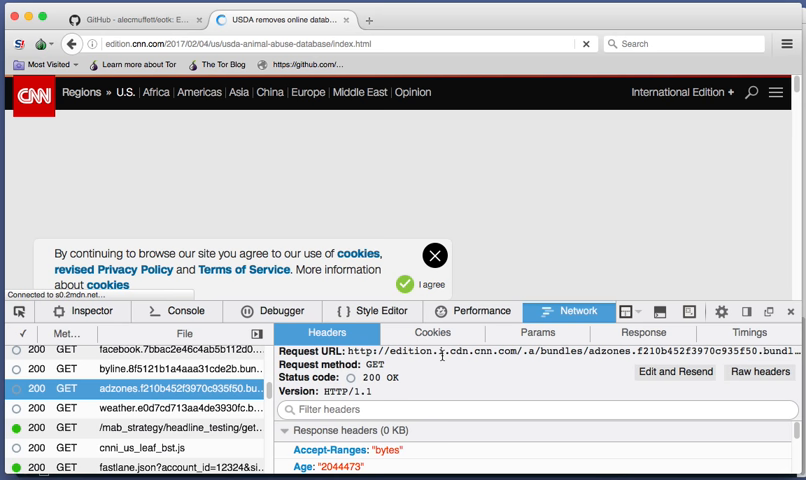
pyautogui.moveTo(180, 64)
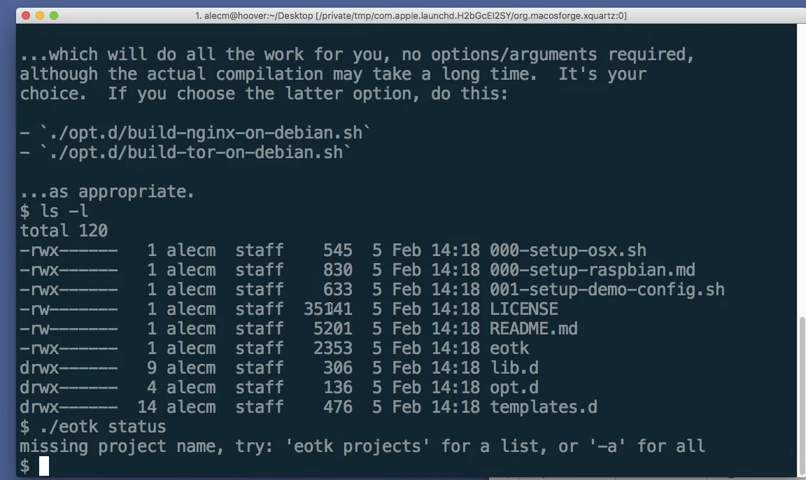
# - Start editing cnn.conf in vi
pyautogui.write('v')
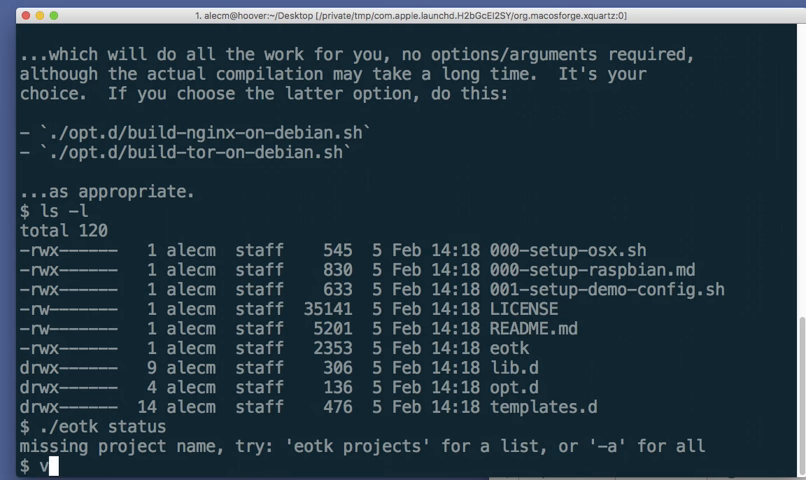
pyautogui.write('i cnn.')
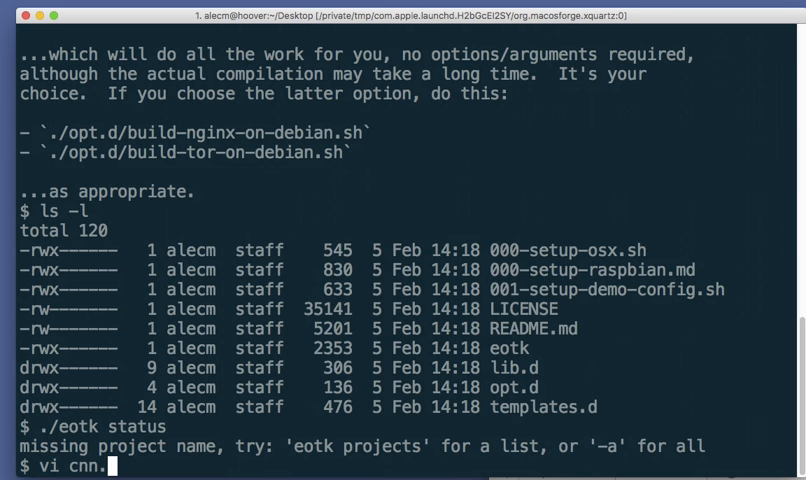
pyautogui.write('conf')
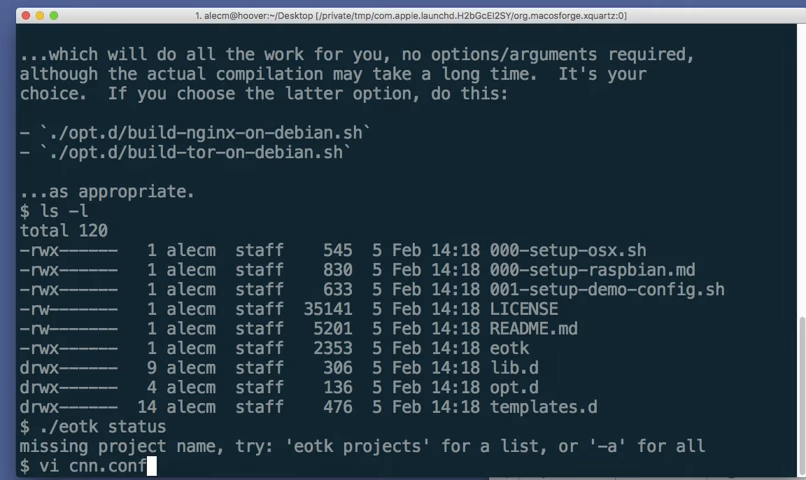
pyautogui.press('Return')
pyautogui.write('./eotk')
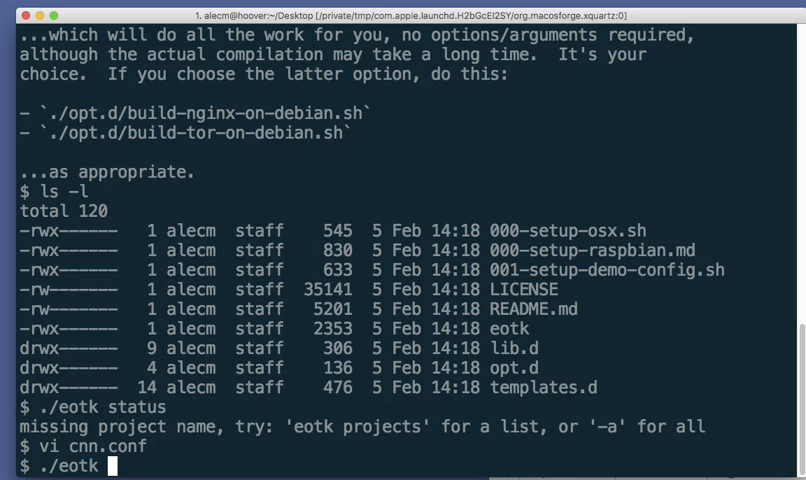
# - Generate a fresh onion key oux4senxmyf63wdo.key with ./eotk gen and reopen cnn.conf
pyautogui.write('gen')
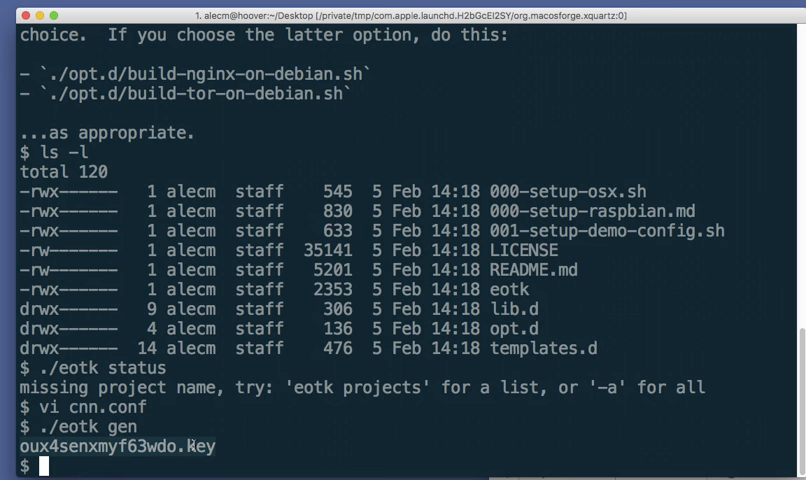
pyautogui.press('Return')
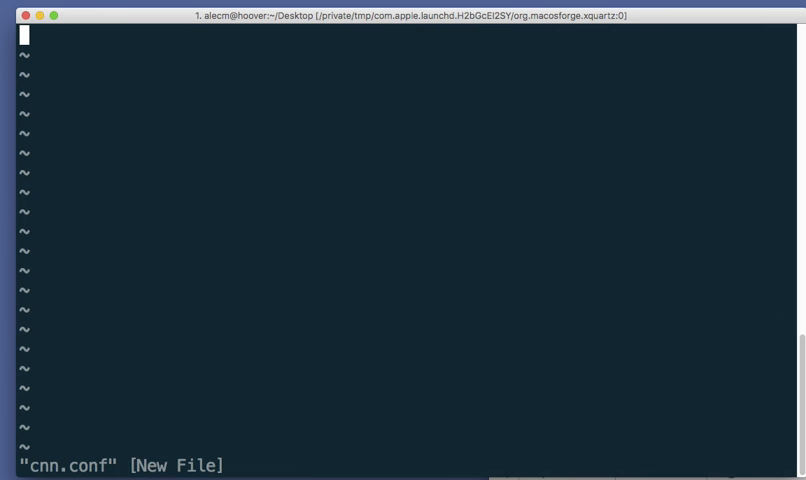
# - Write 'set project cnn' and a hardmap line for secrets.d/oux4senxmyf63wdo.key
pyautogui.write('set')
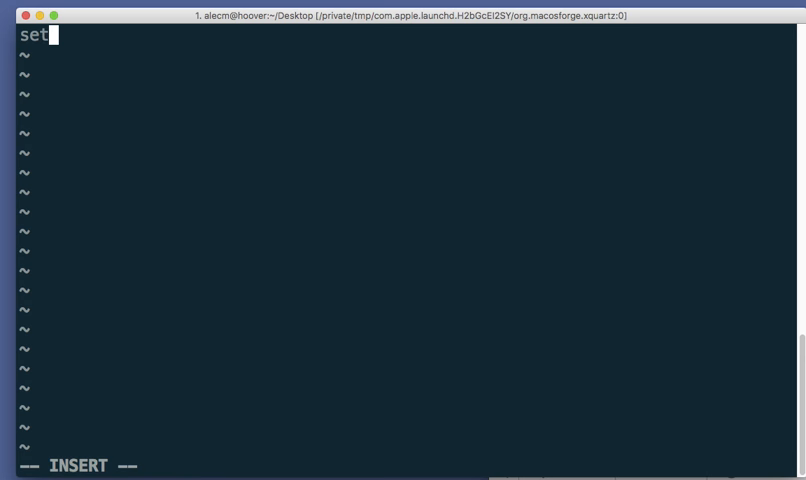
pyautogui.write('project cnn')
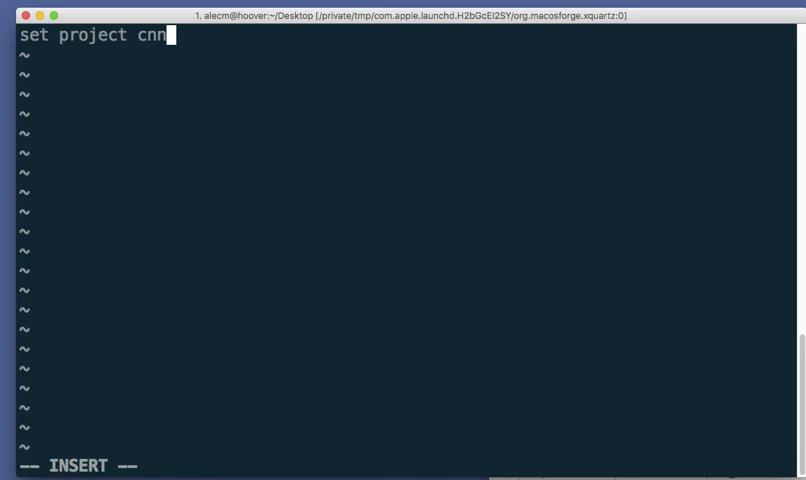
pyautogui.write('hard')
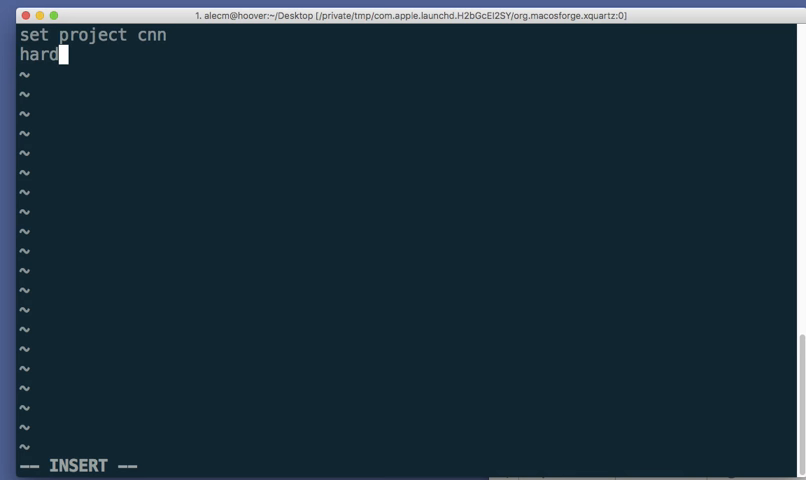
pyautogui.write('map')
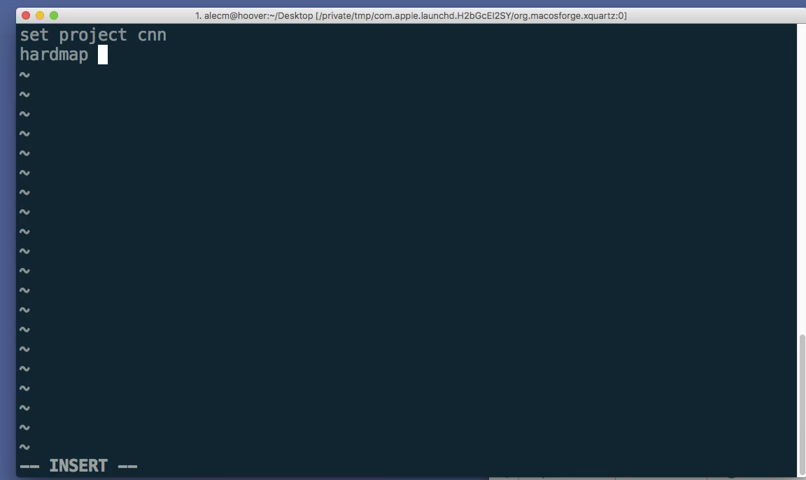
pyautogui.write('secr')
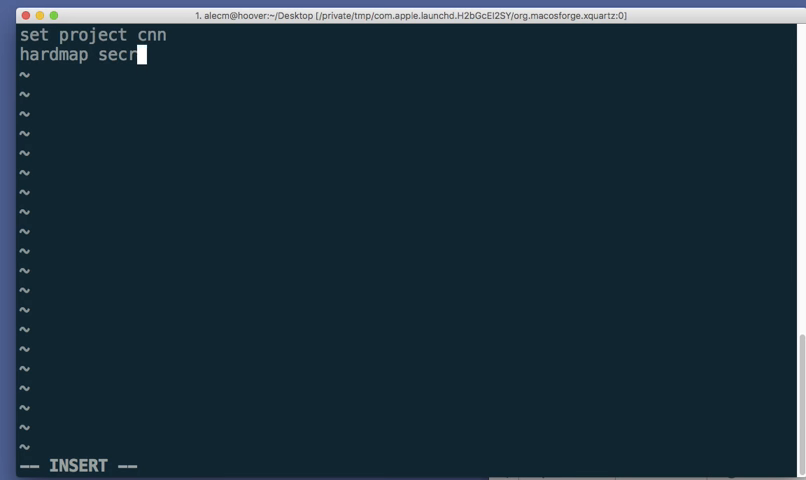
pyautogui.write('ets.d')
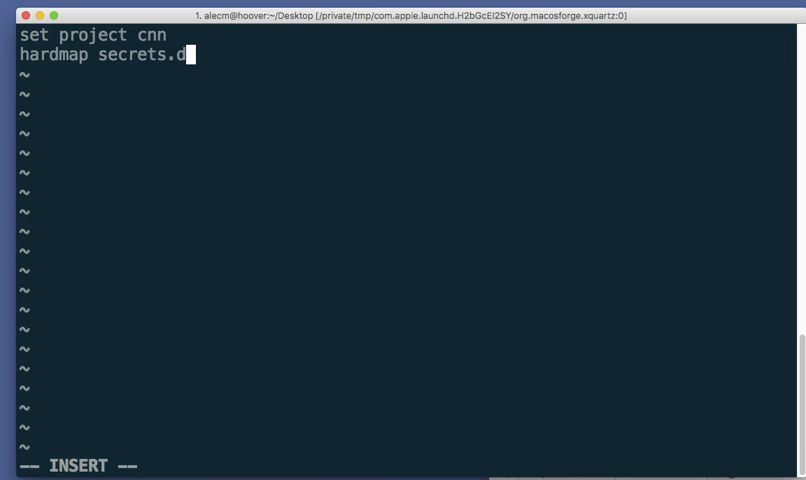
pyautogui.write('oux4senxmyf63wdo.key')
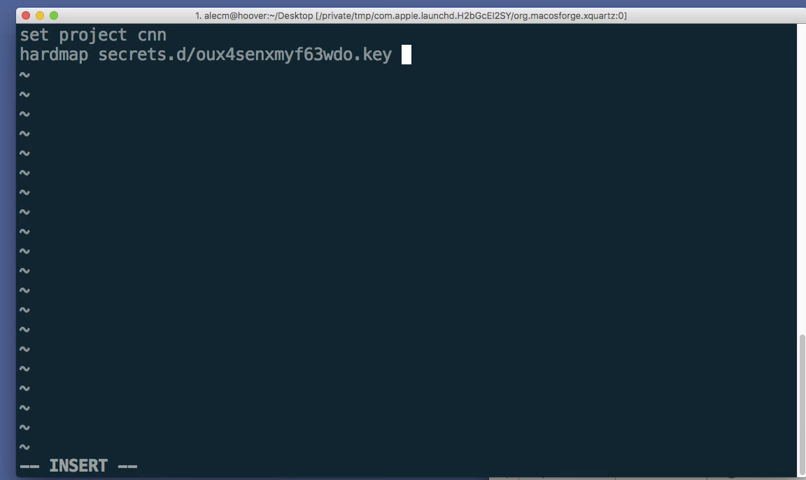
# - Map the key to cnn.com with its edition, cdn and i.cdn subdomains, then save cnn.conf
pyautogui.write('cn')
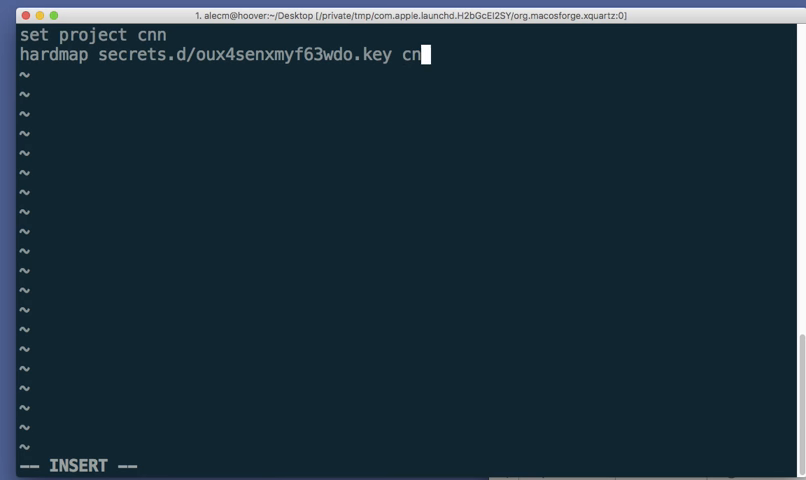
pyautogui.write('.')
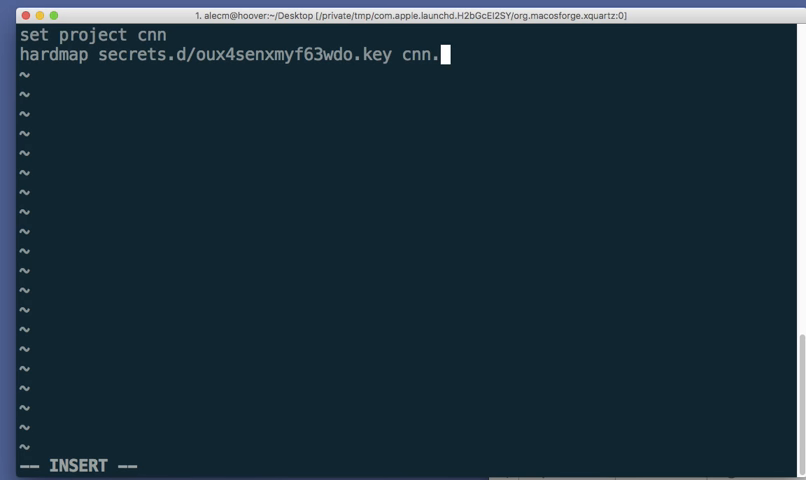
pyautogui.write('com')
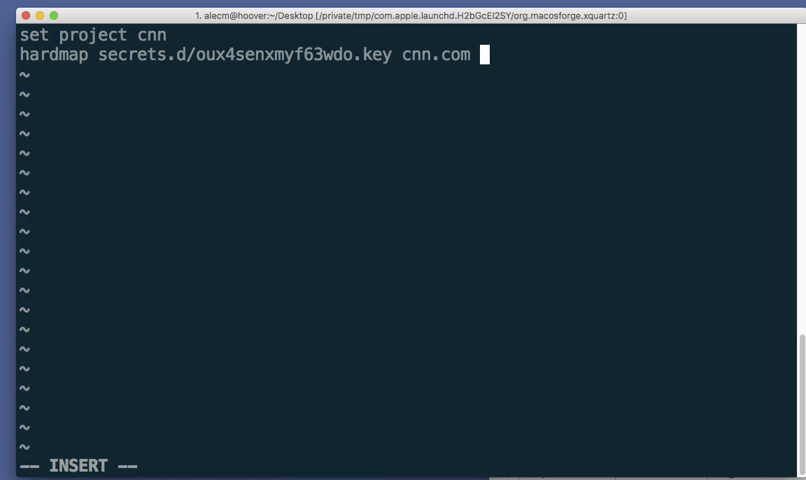
pyautogui.write('i')
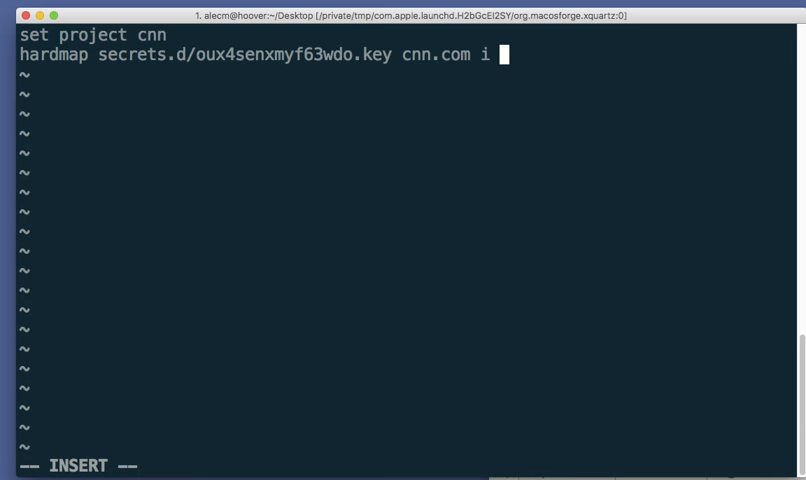
pyautogui.write('cdn')
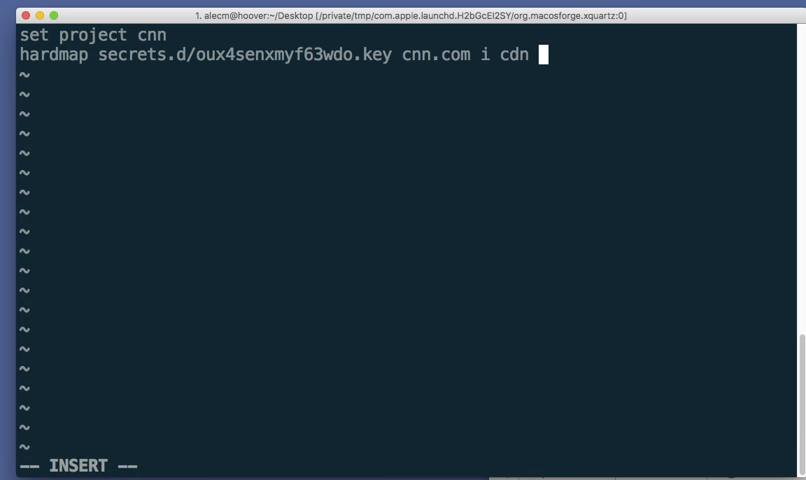
pyautogui.write('i')
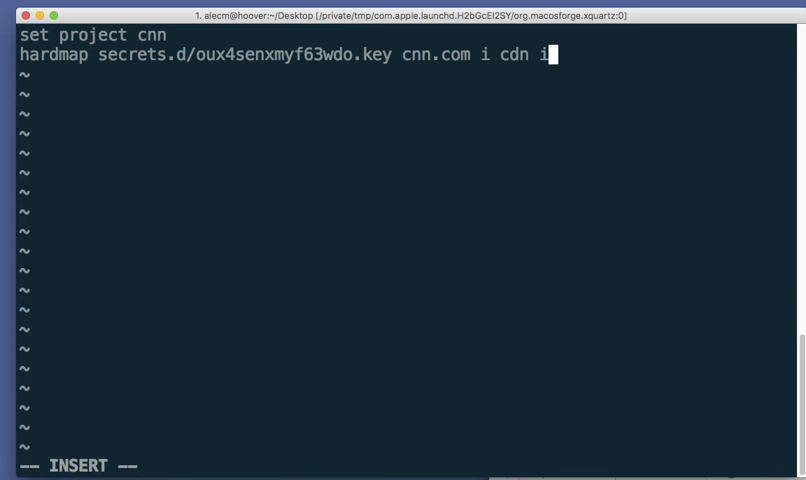
pyautogui.write('c')
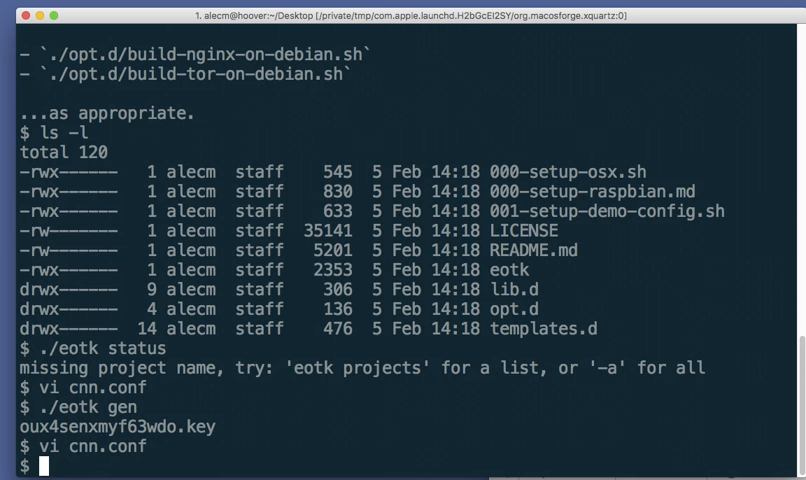
# - Build the cnn project from cnn.conf with ./eotk conf, mapping the onion address to cnn.com
pyautogui.write('./eotk')
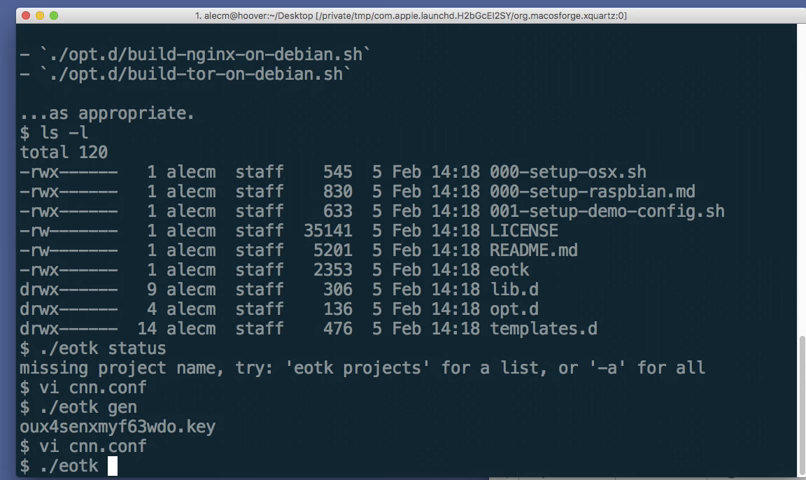
pyautogui.write('do')
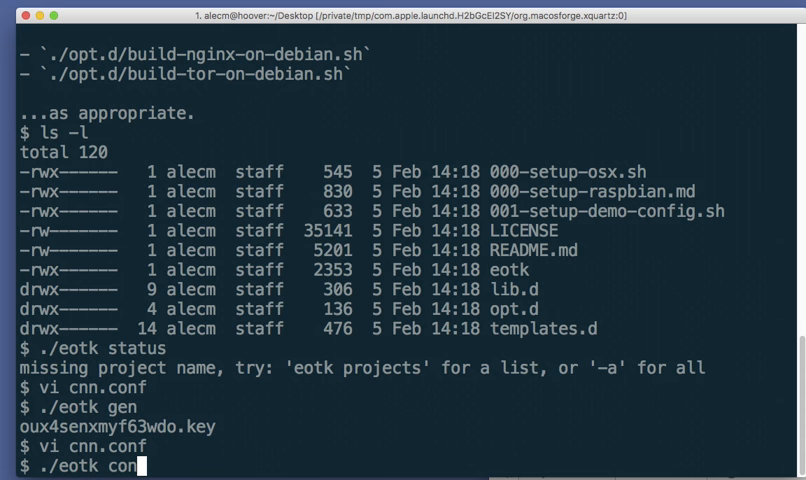
pyautogui.write('cnn.conf')
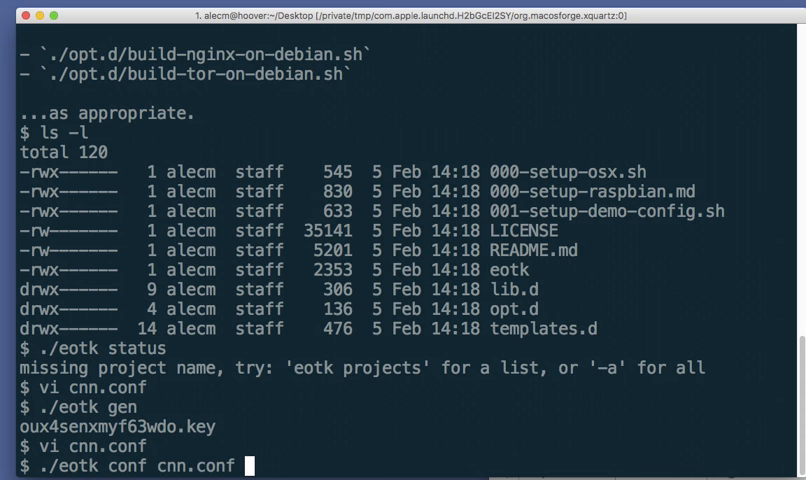
pyautogui.press('Return')
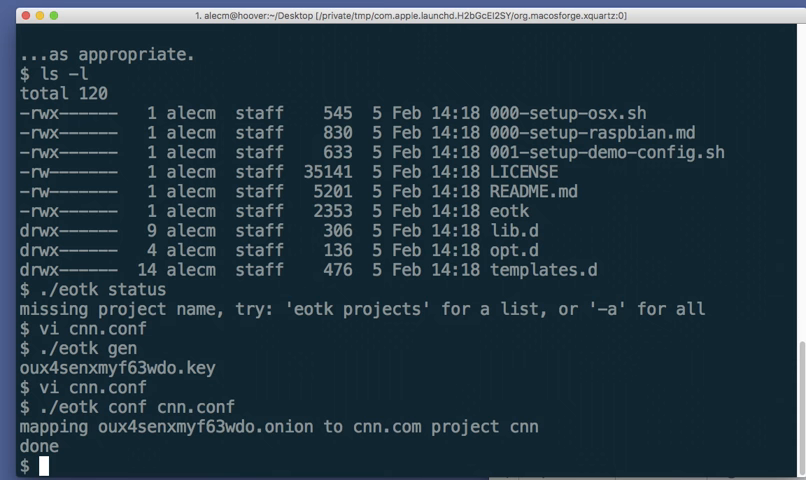
# - Start the cnn onion mirror and check its status
pyautogui.write('./eotk')
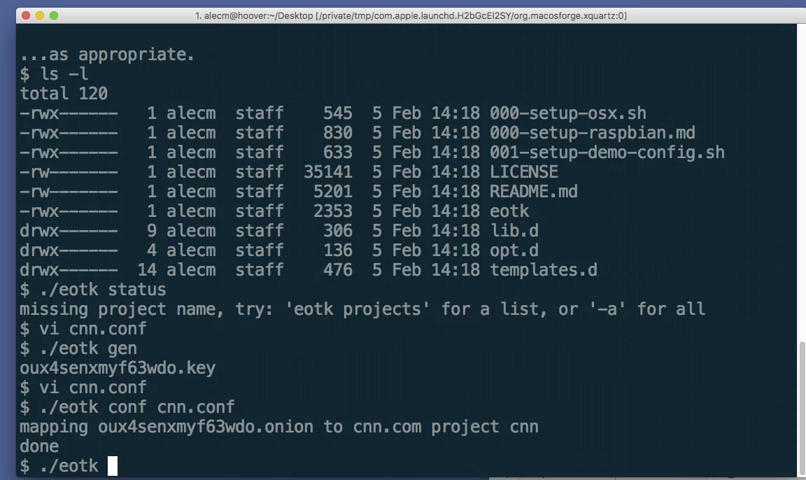
pyautogui.write('start cnn')
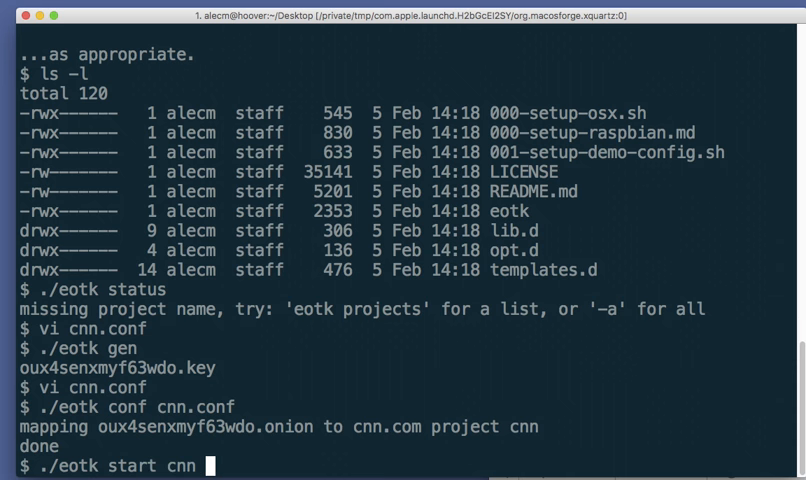
pyautogui.press('Return')
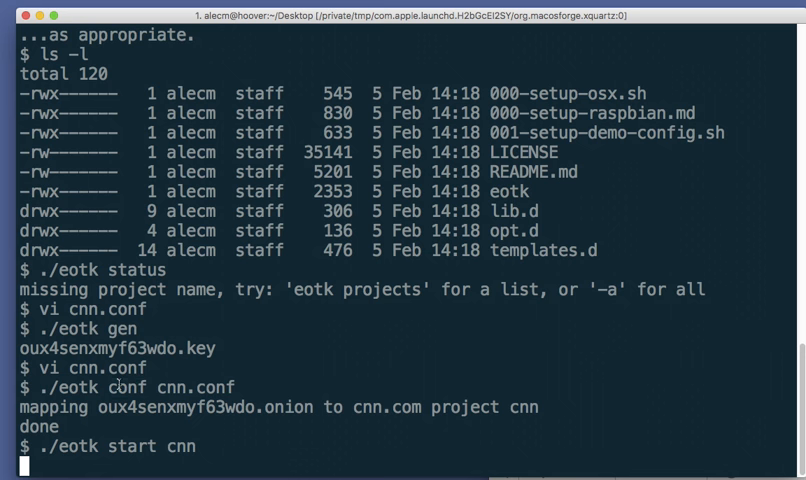
pyautogui.press('Return')
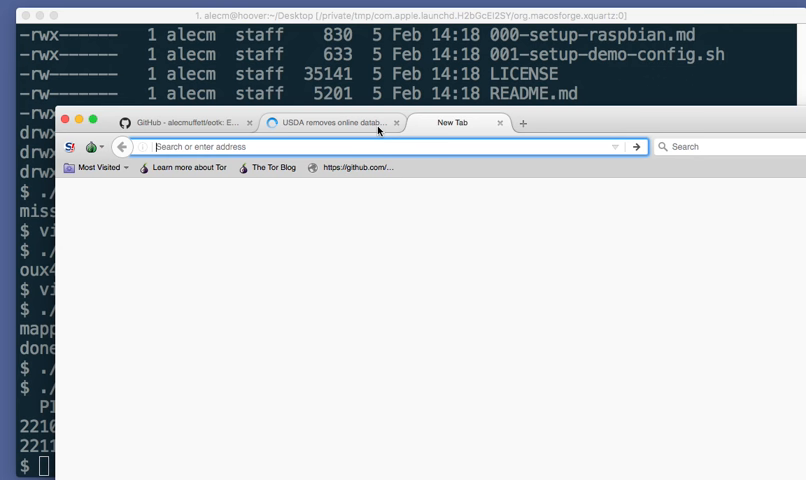
pyautogui.write('oux4senxmyf63wdo.onion')
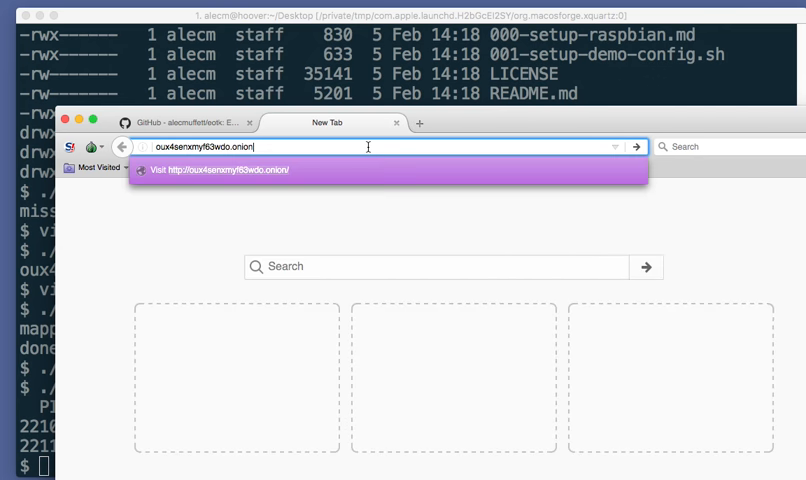
pyautogui.write('å')
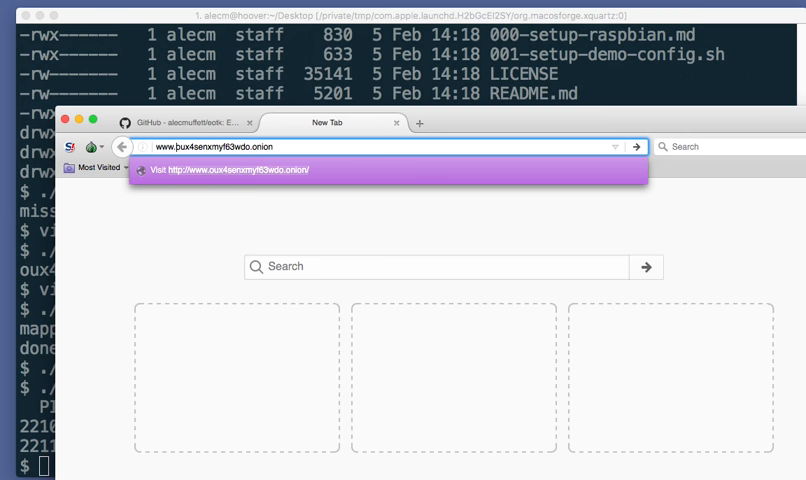
pyautogui.press('Return')
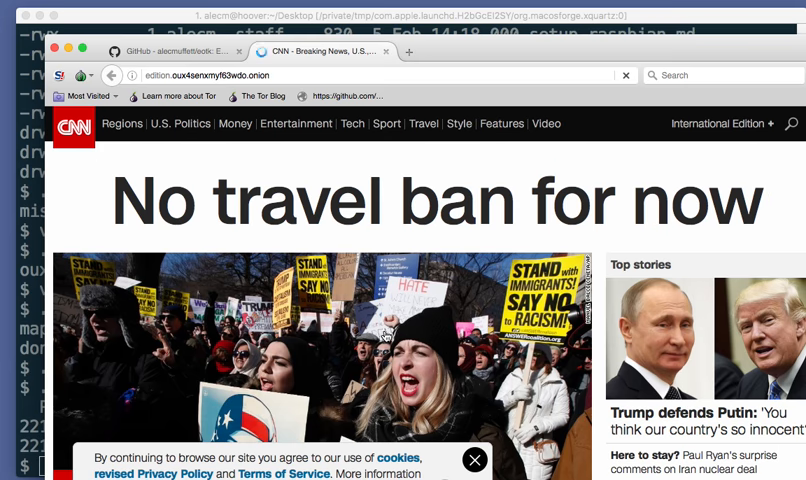
# - Show the CNN onion page's network requests in the developer tools
pyautogui.rightClick(280, 360)
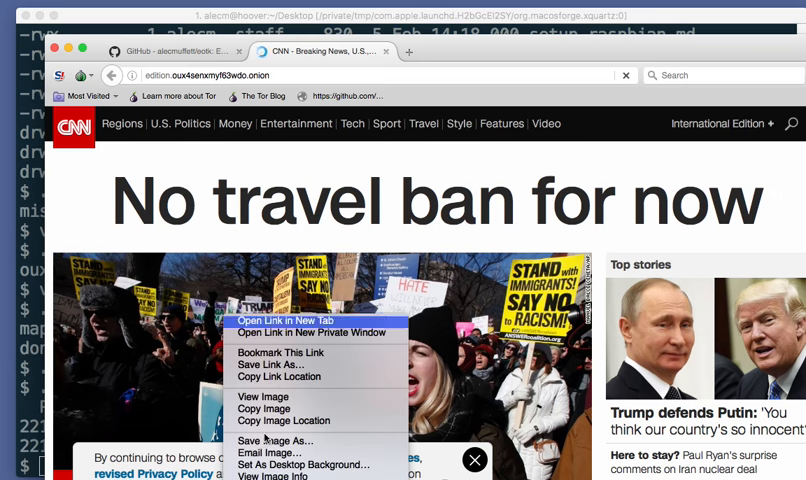
pyautogui.click(404, 96)
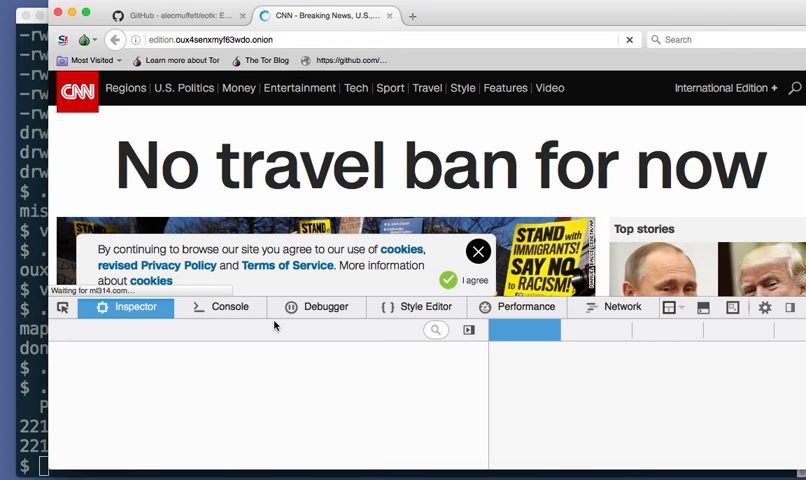
pyautogui.click(612, 308)
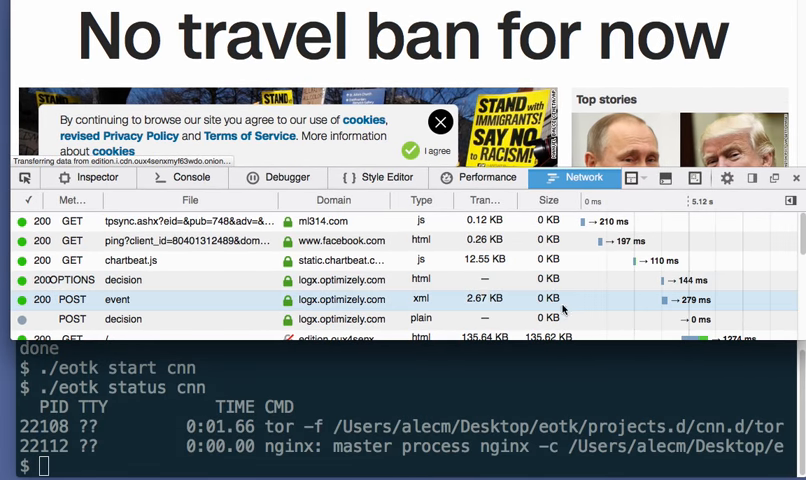
# - Scroll the requests and view details of one fetched from the onion cdn subdomain
pyautogui.scroll(-3)
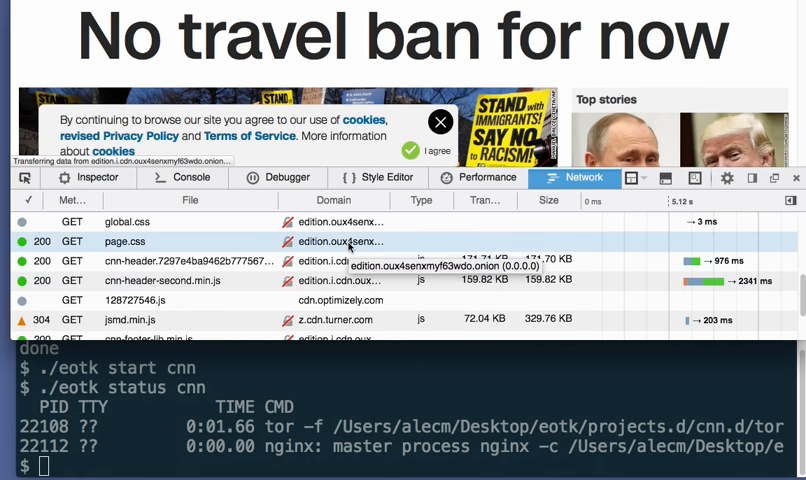
pyautogui.scroll(-3)
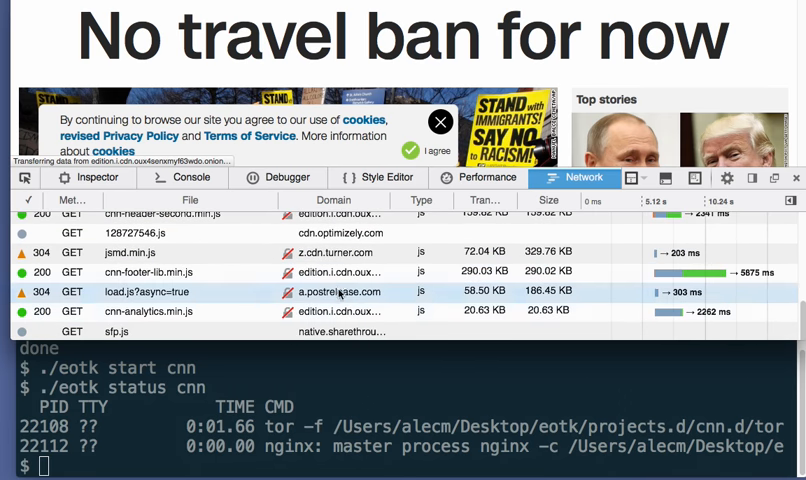
pyautogui.click(130, 272)
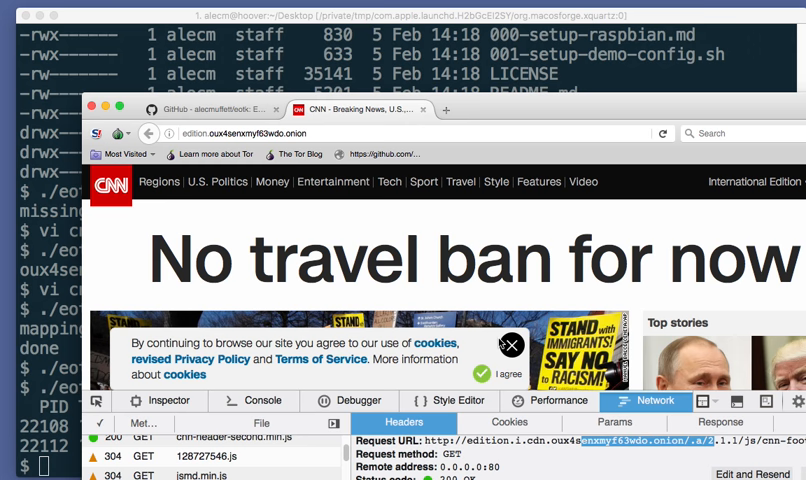
pyautogui.moveTo(426, 384)
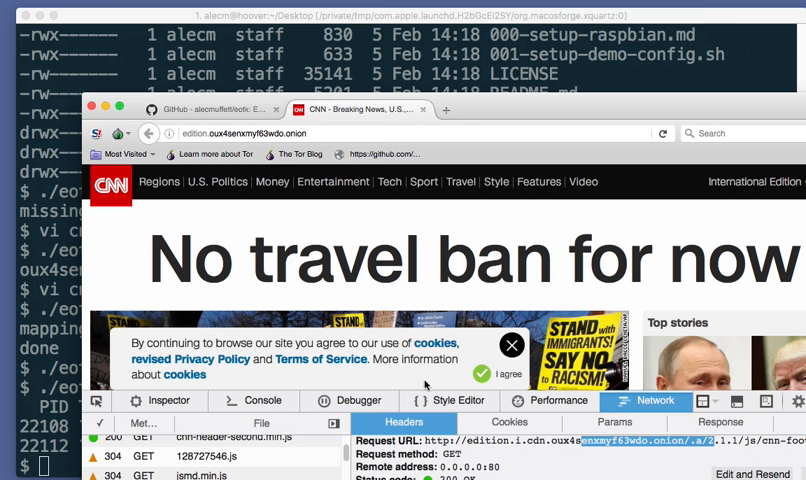